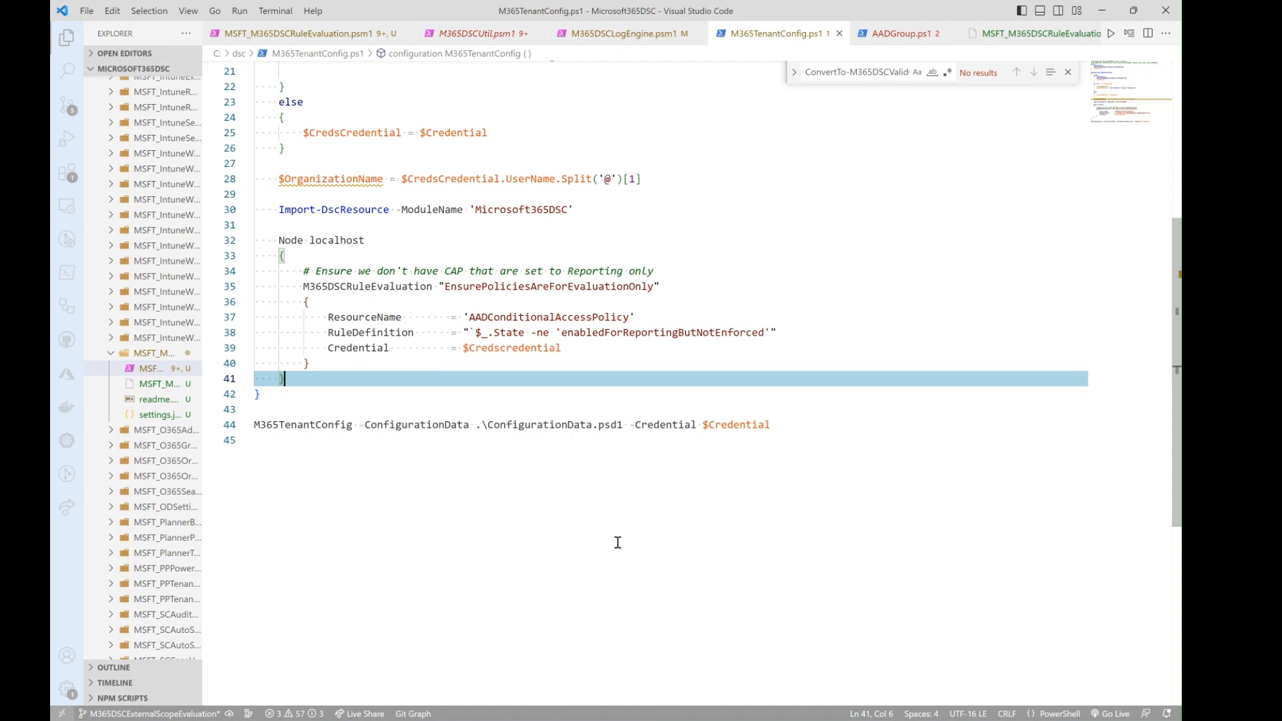
{"action": "mouse_move", "coordinate": [634, 437]}
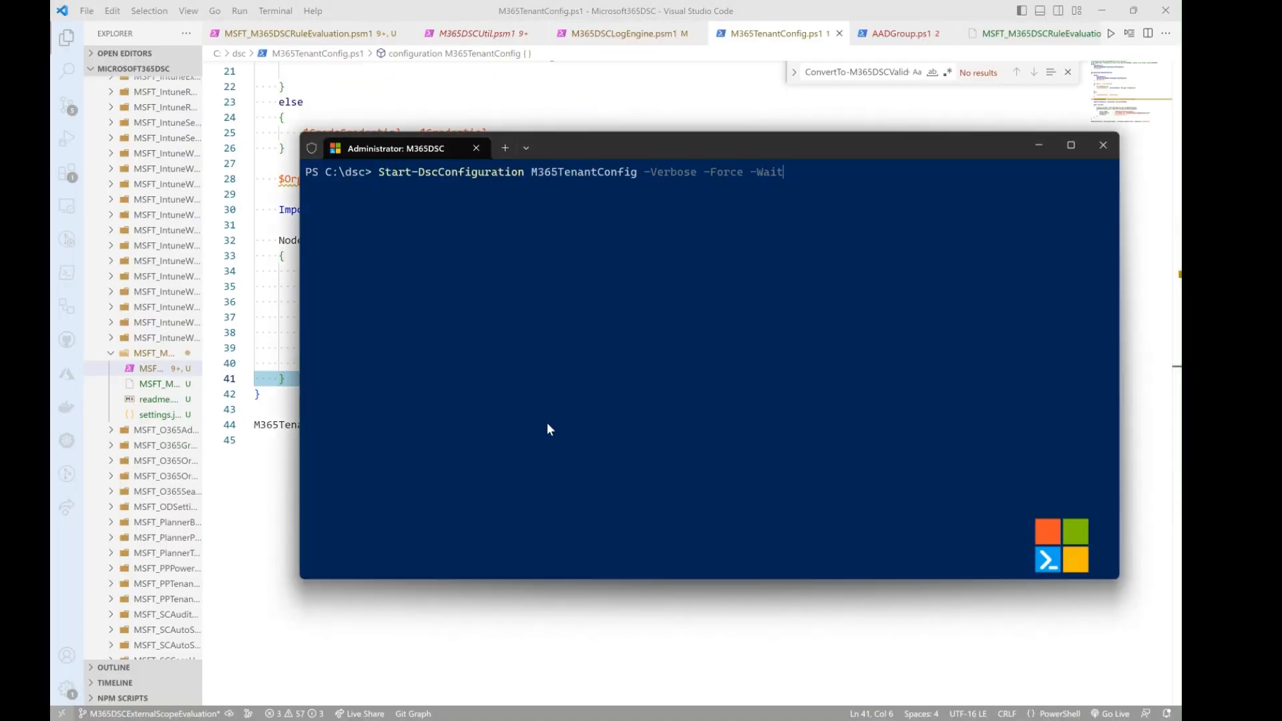
Clear the PowerShell console with cls instead of rerunning .\M365TenantConfig.ps1.
{"action": "type", "text": ".\\M365TenantConfig.ps1 -Credential $Global:MGDC"}
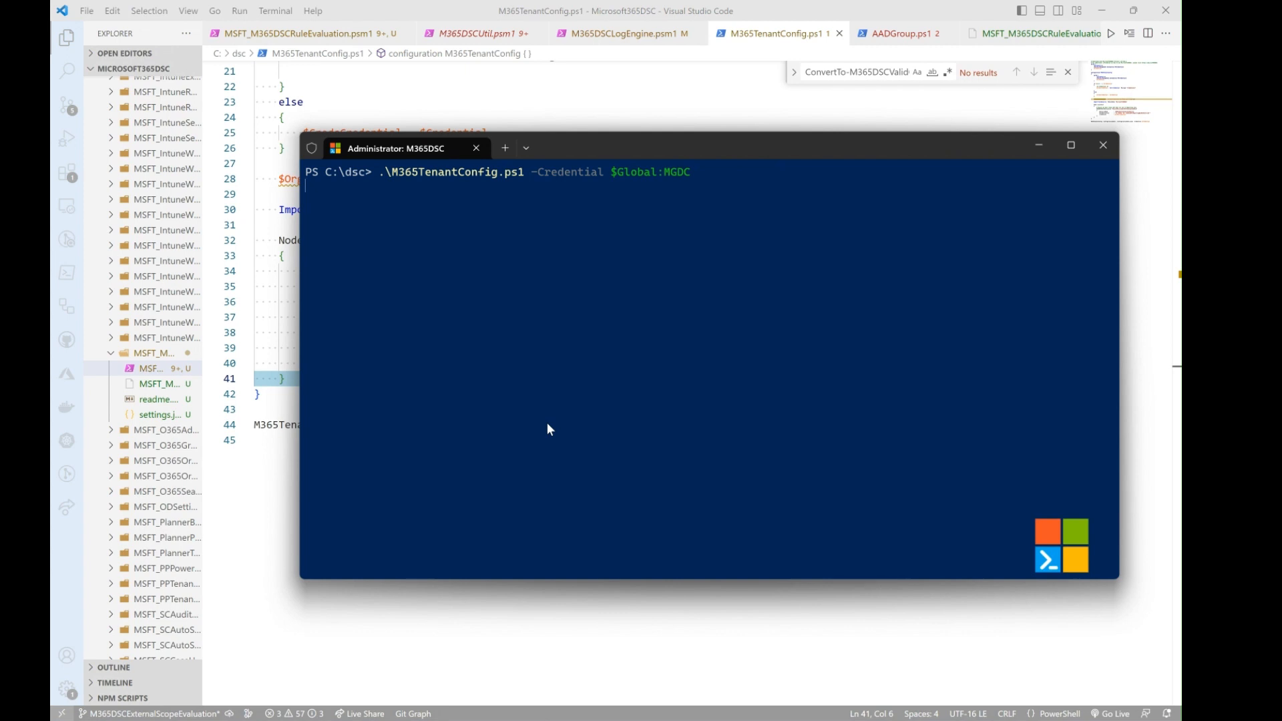
{"action": "type", "text": "cls"}
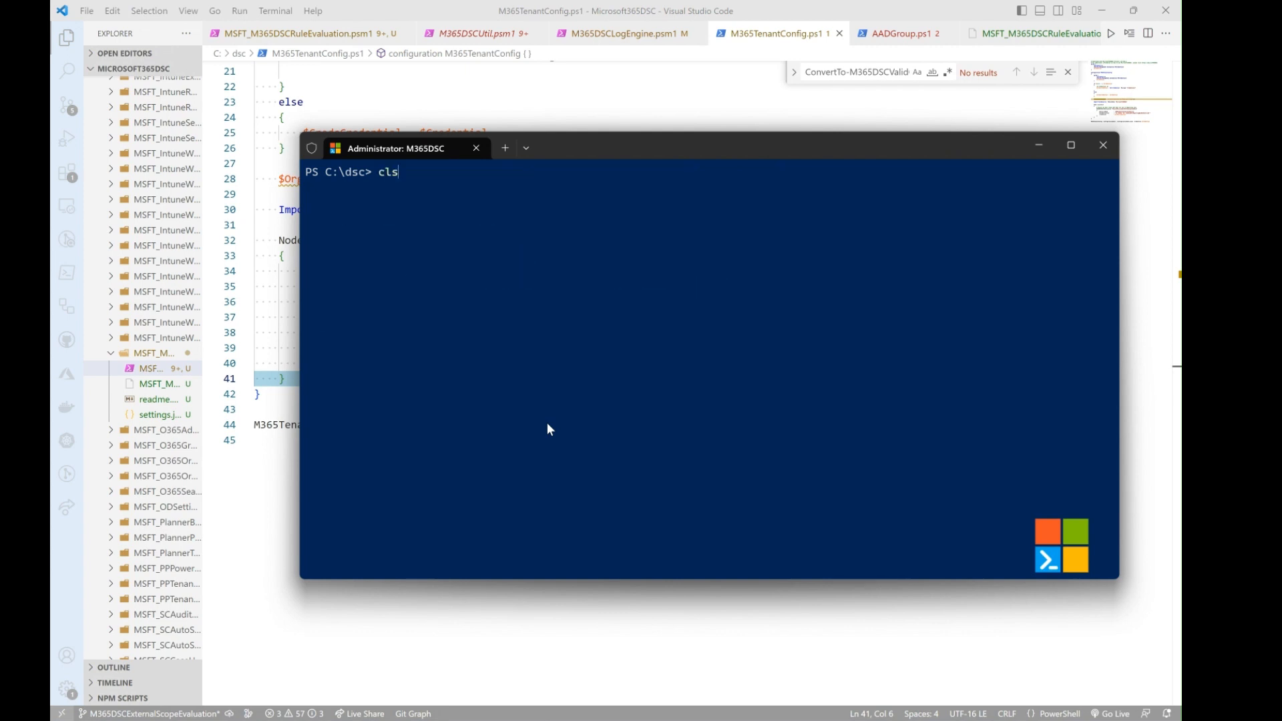
{"action": "key", "text": "Return"}
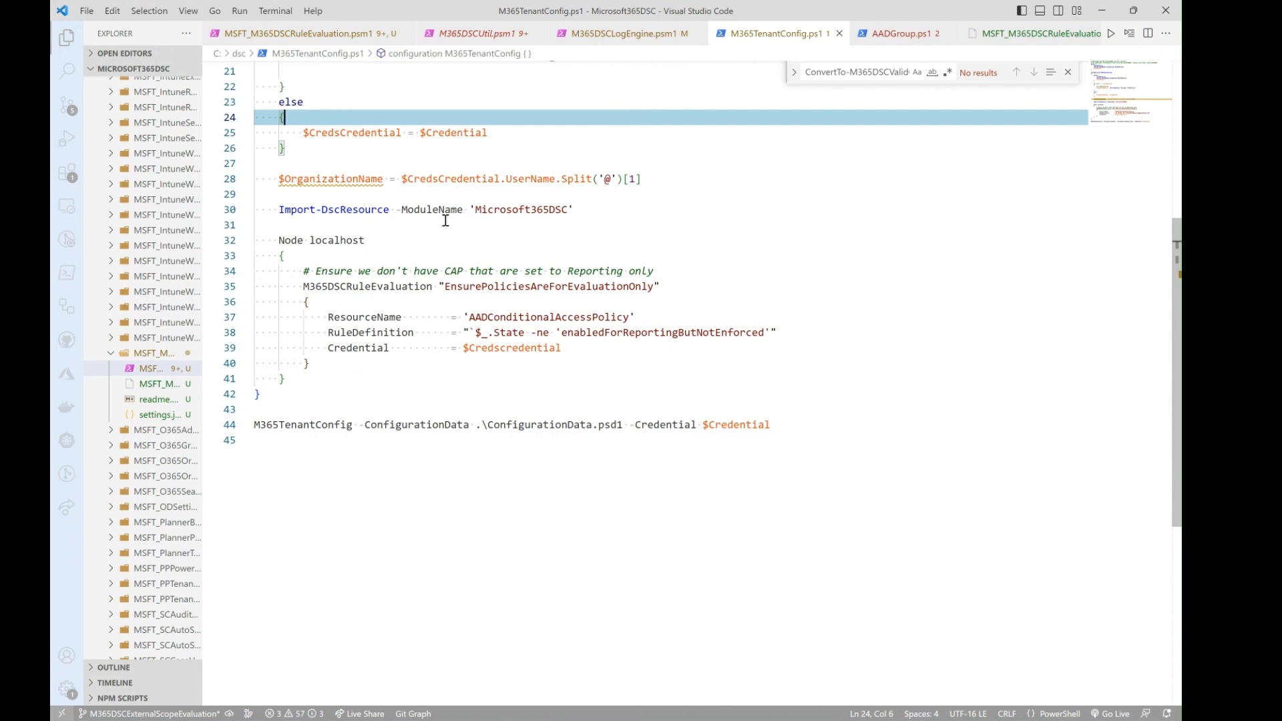
Copy the Dynamic Group Test AADGroup block into M365TenantConfig.ps1 and review the rule module's parameters.
{"action": "left_click", "coordinate": [901, 33]}
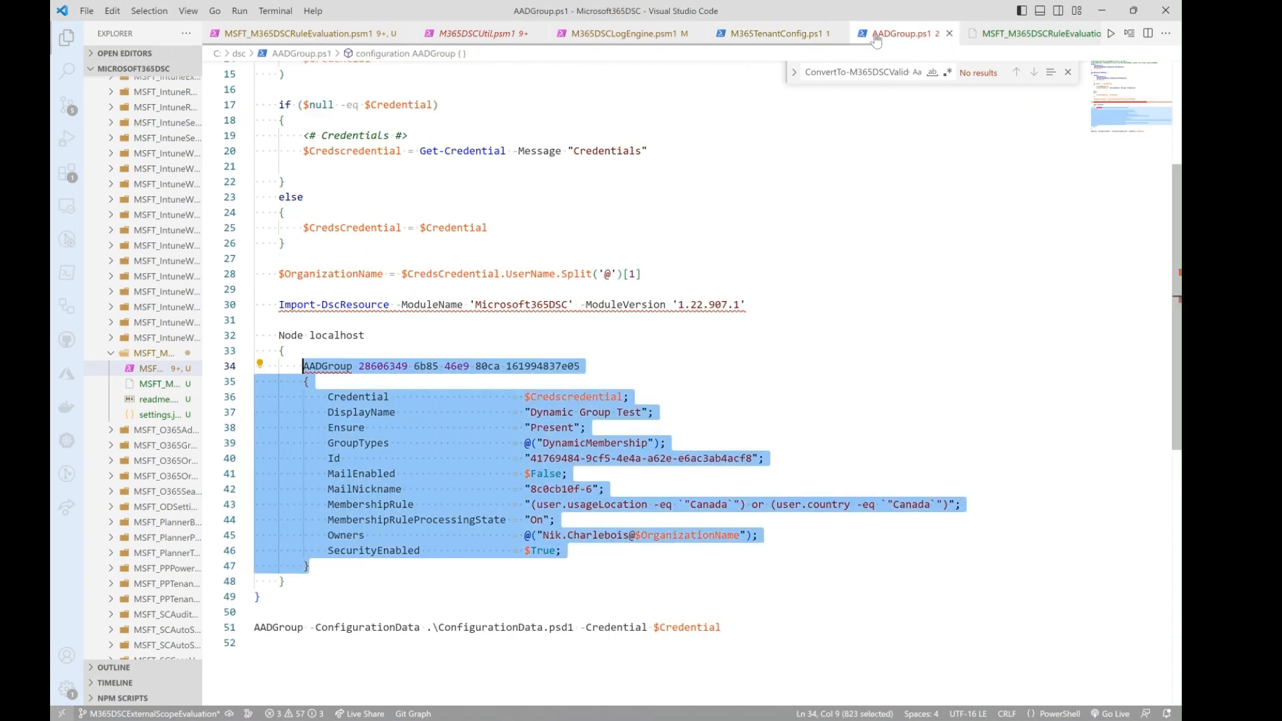
{"action": "left_click", "coordinate": [773, 33]}
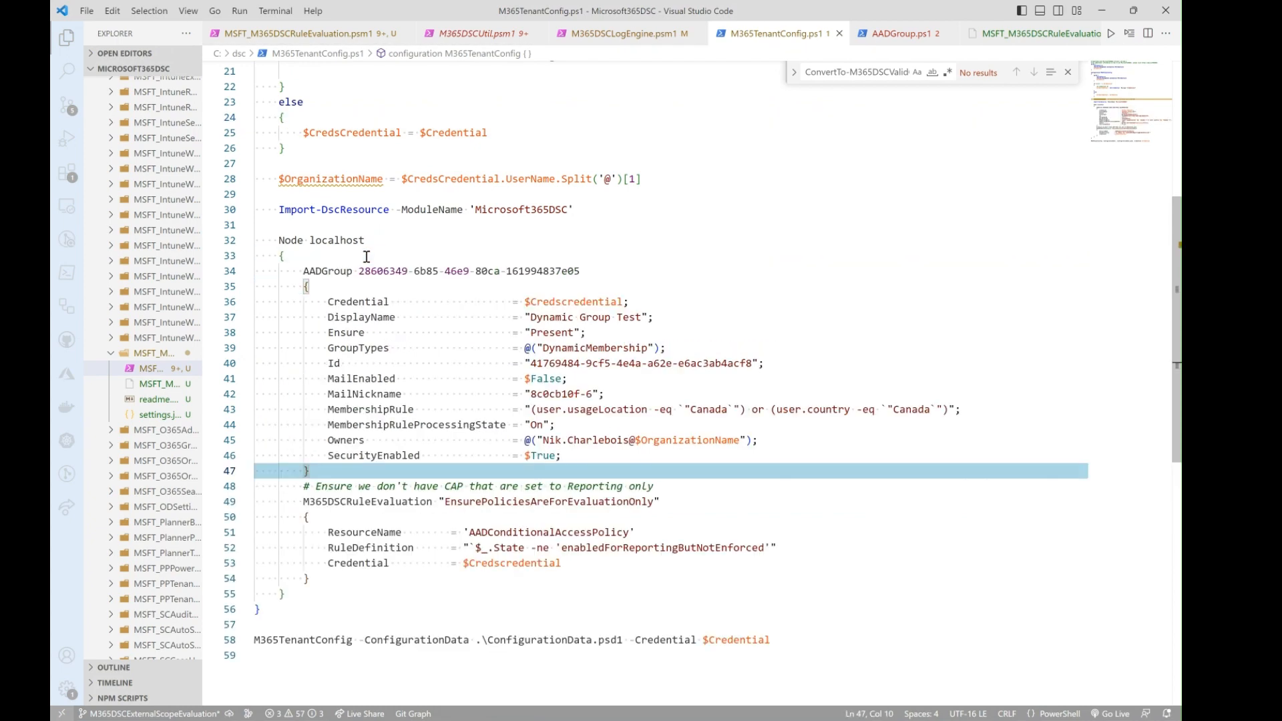
{"action": "scroll", "scroll_direction": "down", "scroll_amount": 3}
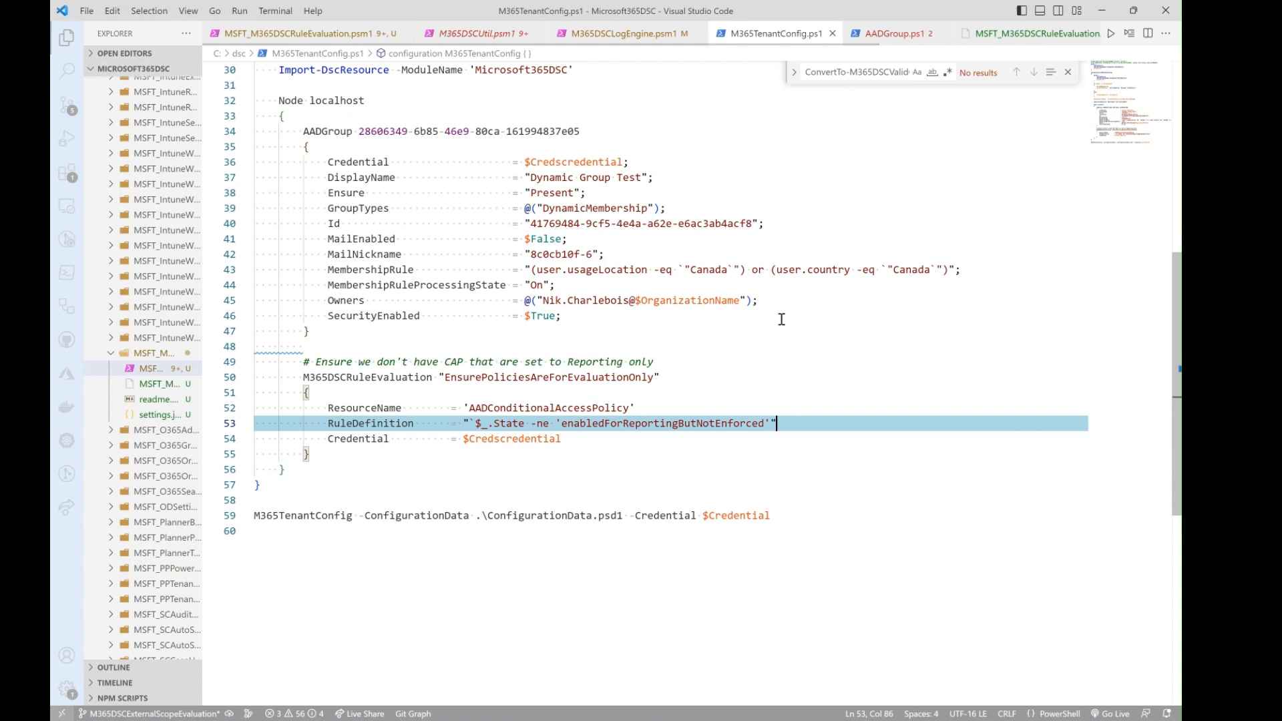
{"action": "left_click", "coordinate": [302, 33]}
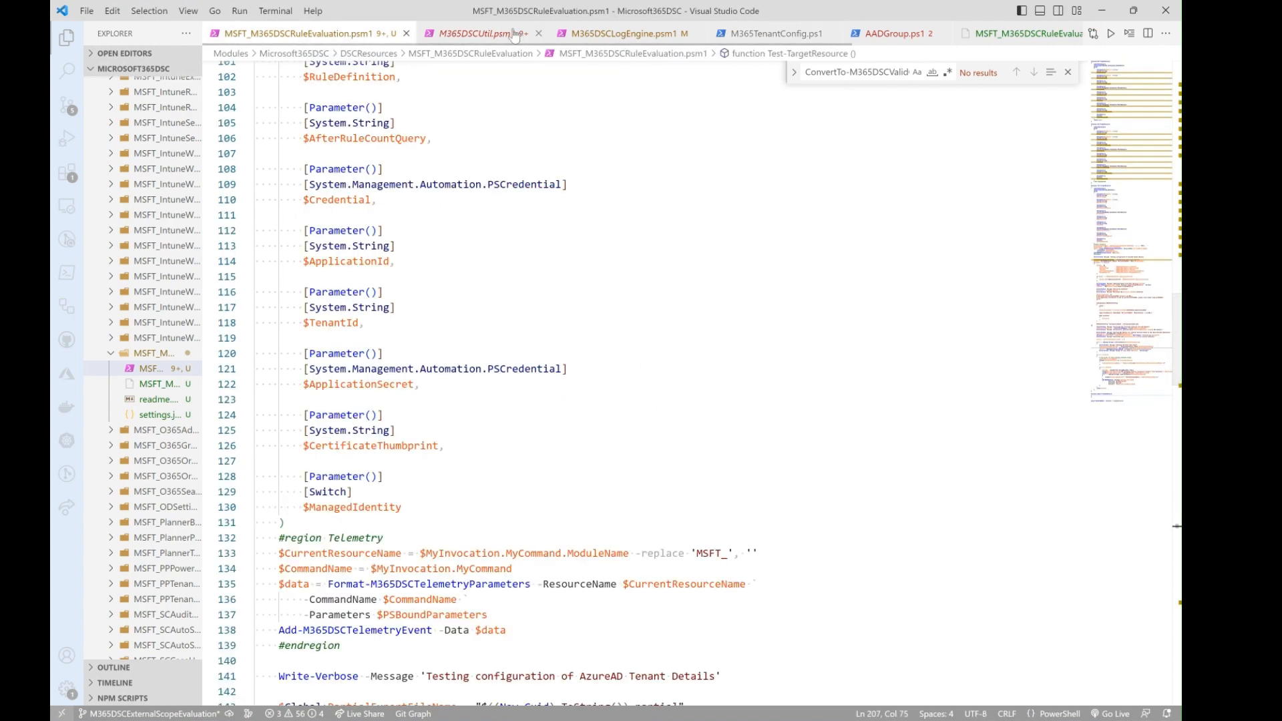
{"action": "left_click", "coordinate": [772, 34]}
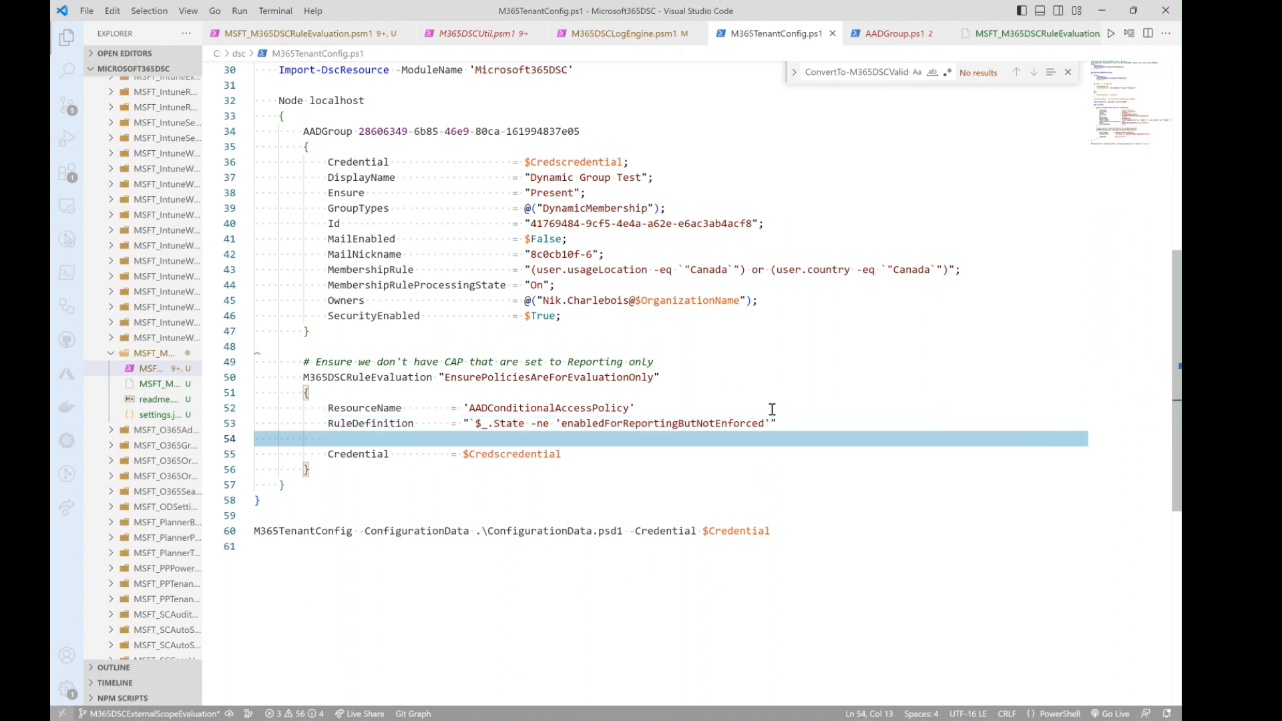
Copy the AfterRuleCountQuery parameter name from MSFT_M365DSCRuleEvaluation.psm1 into the tenant config.
{"action": "type", "text": "q"}
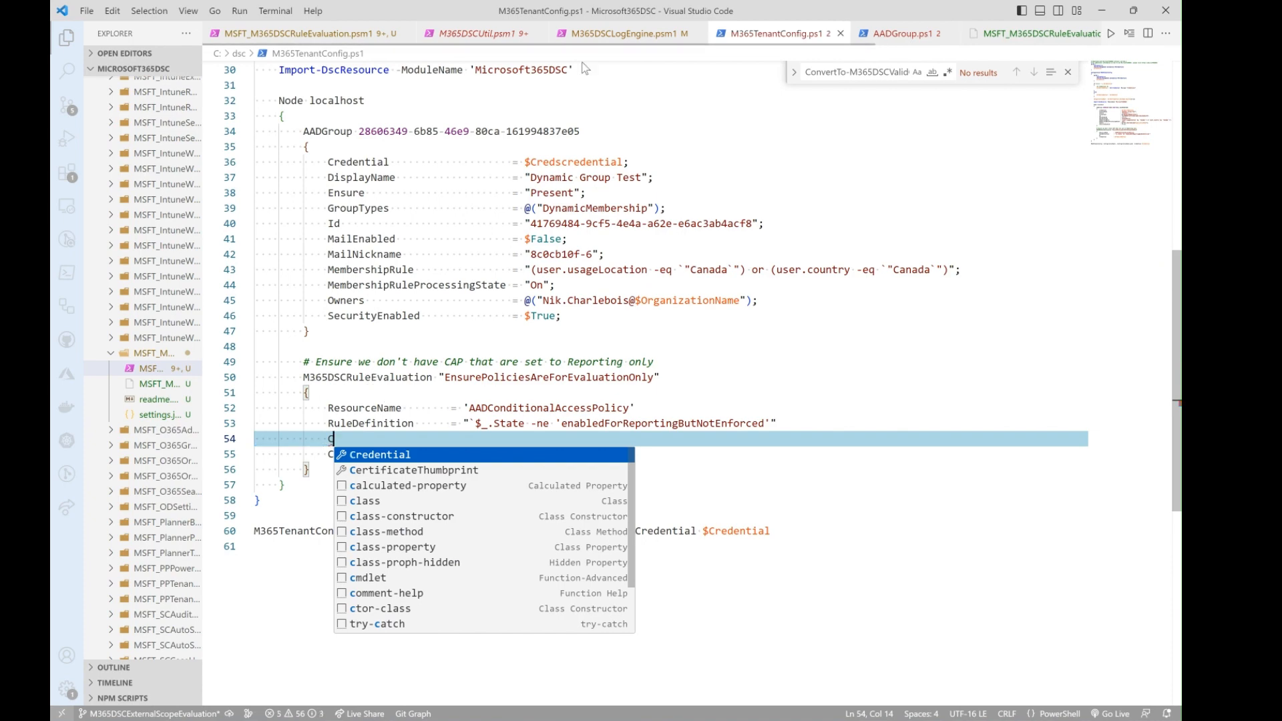
{"action": "left_click", "coordinate": [306, 33]}
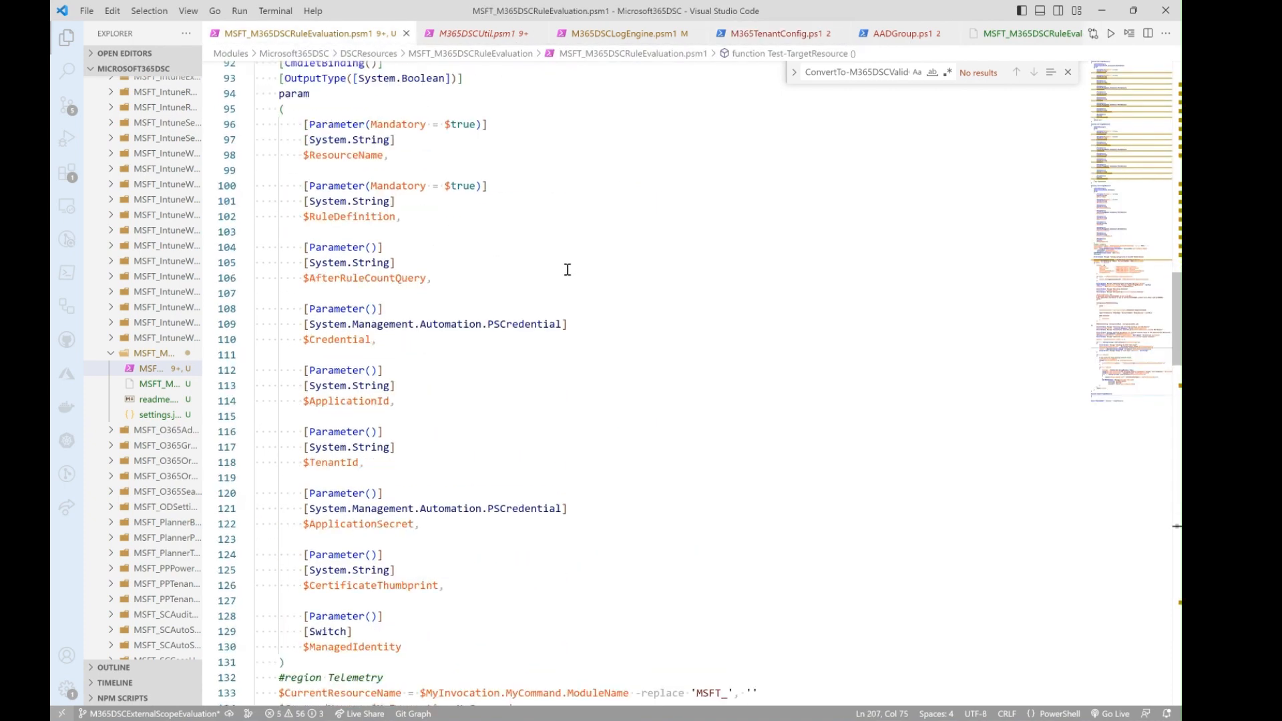
{"action": "double_click", "coordinate": [364, 278]}
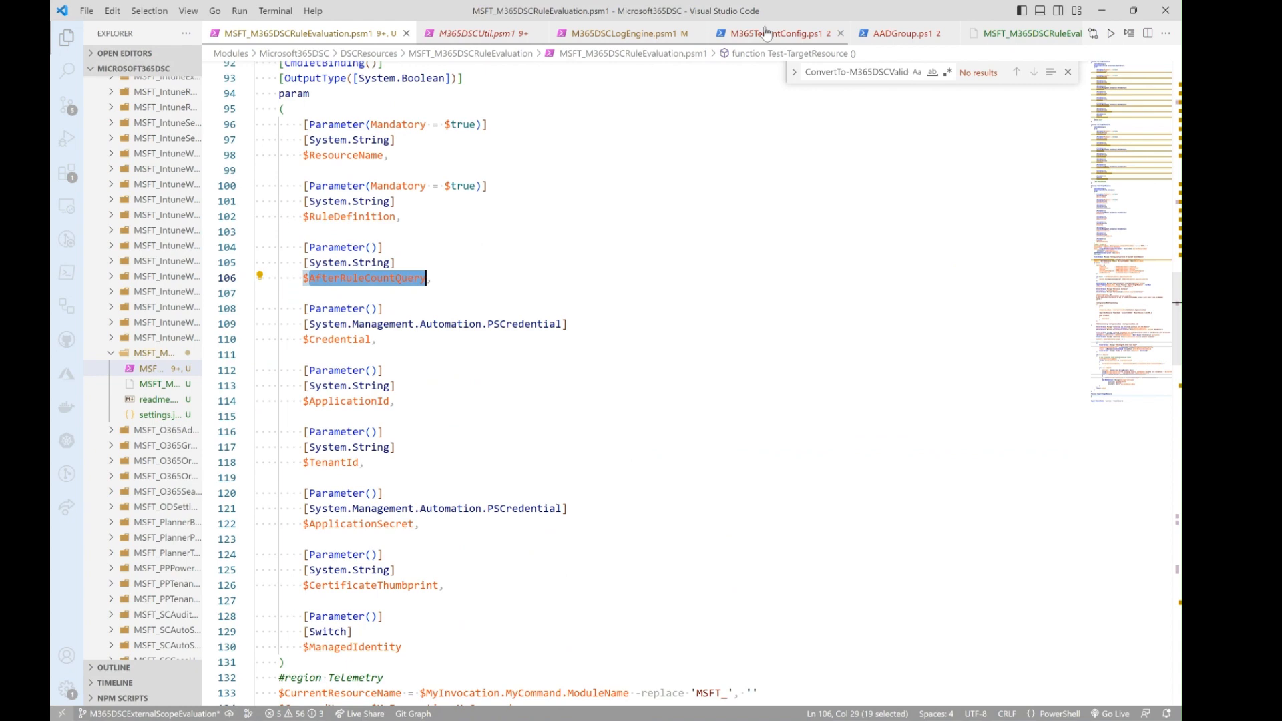
{"action": "left_click", "coordinate": [772, 34]}
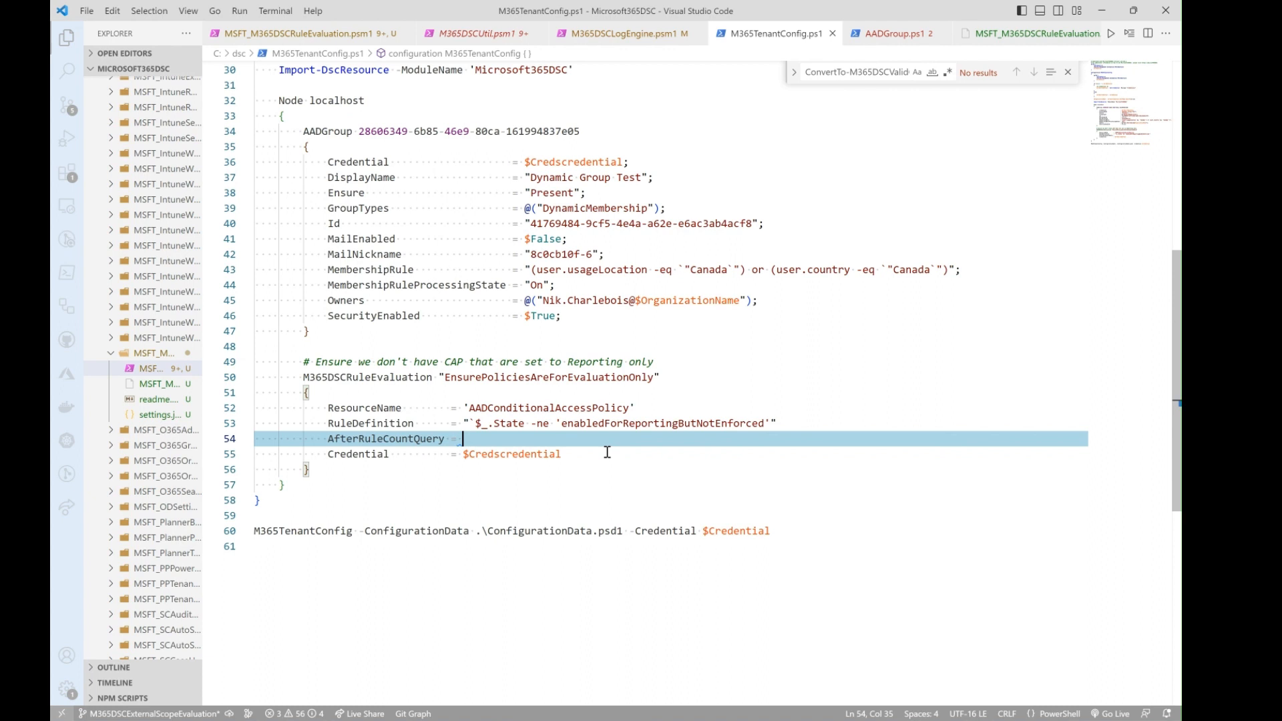
Set AfterRuleCountQuery to "-eq 1" on line 54 of M365TenantConfig.ps1.
{"action": "type", "text": "''"}
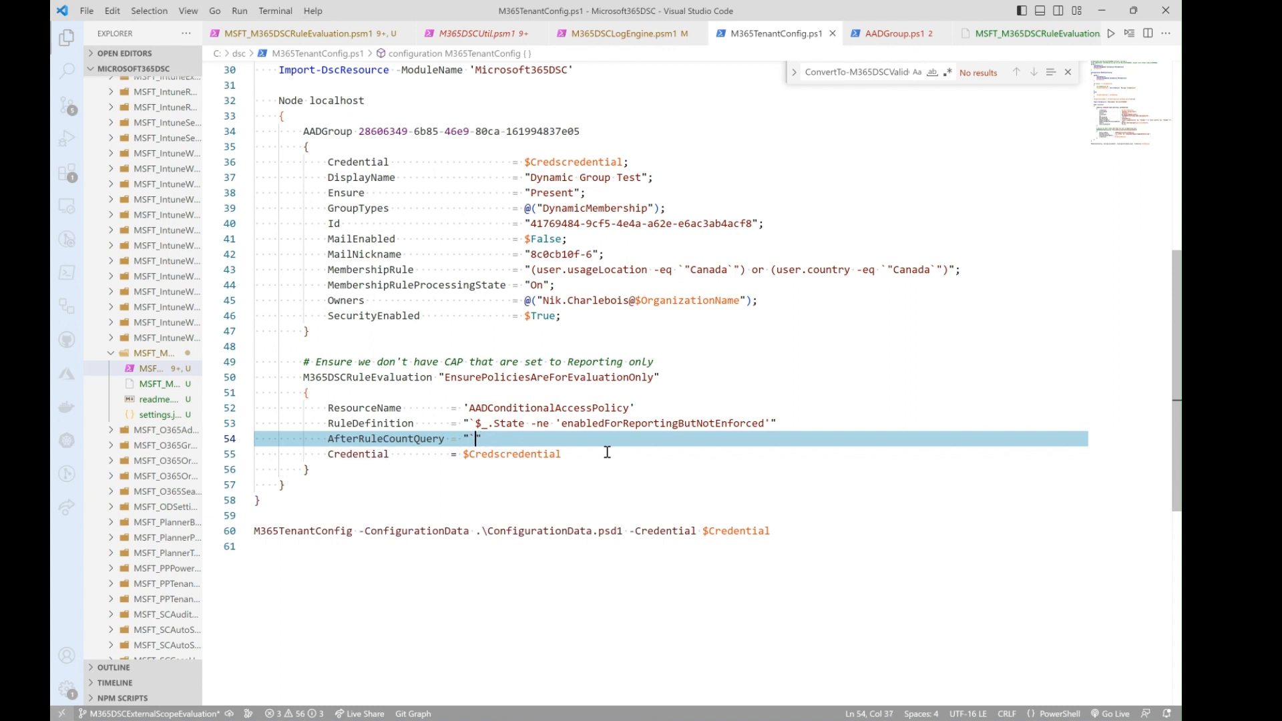
{"action": "type", "text": "-lt 2"}
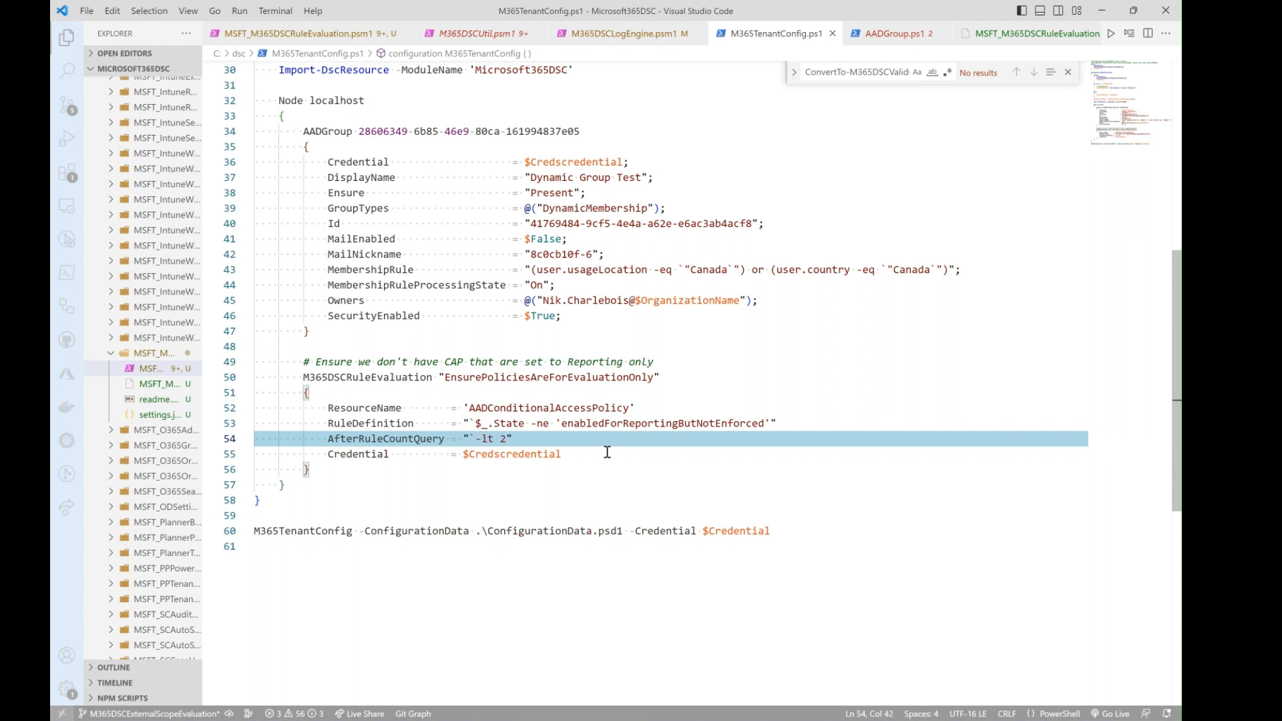
{"action": "mouse_move", "coordinate": [787, 419]}
{"action": "type", "text": "e"}
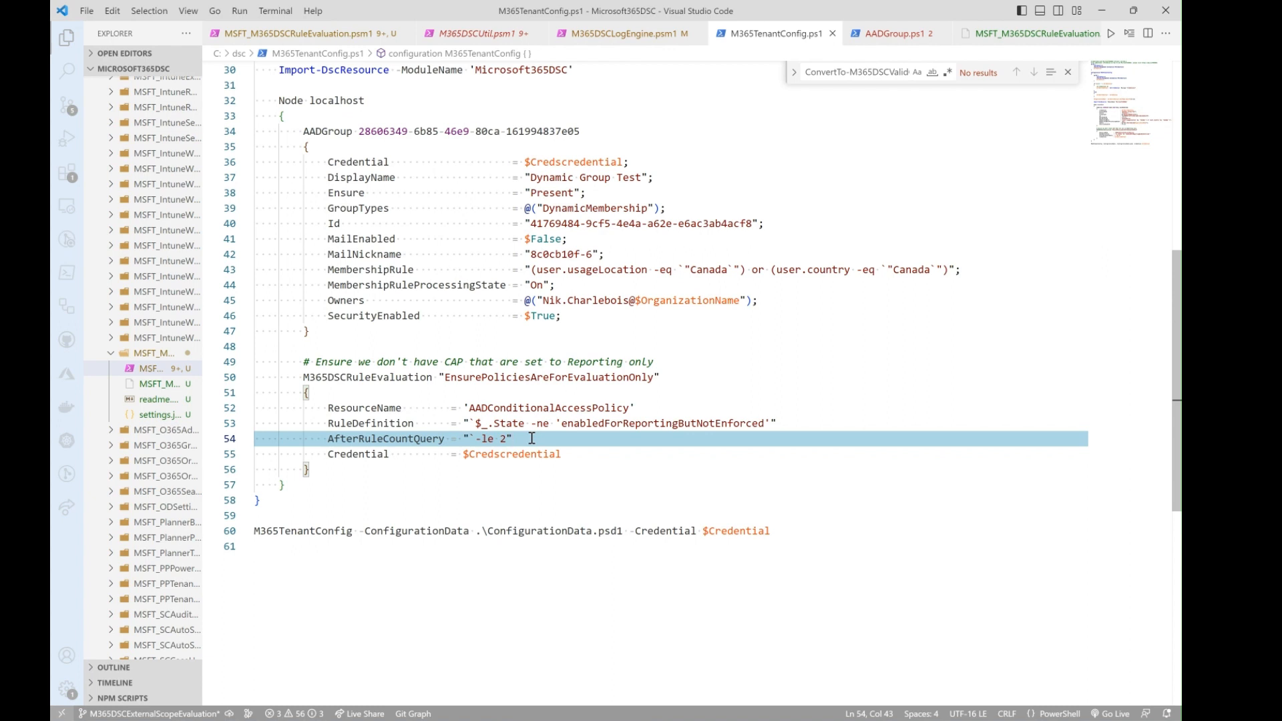
{"action": "type", "text": "1"}
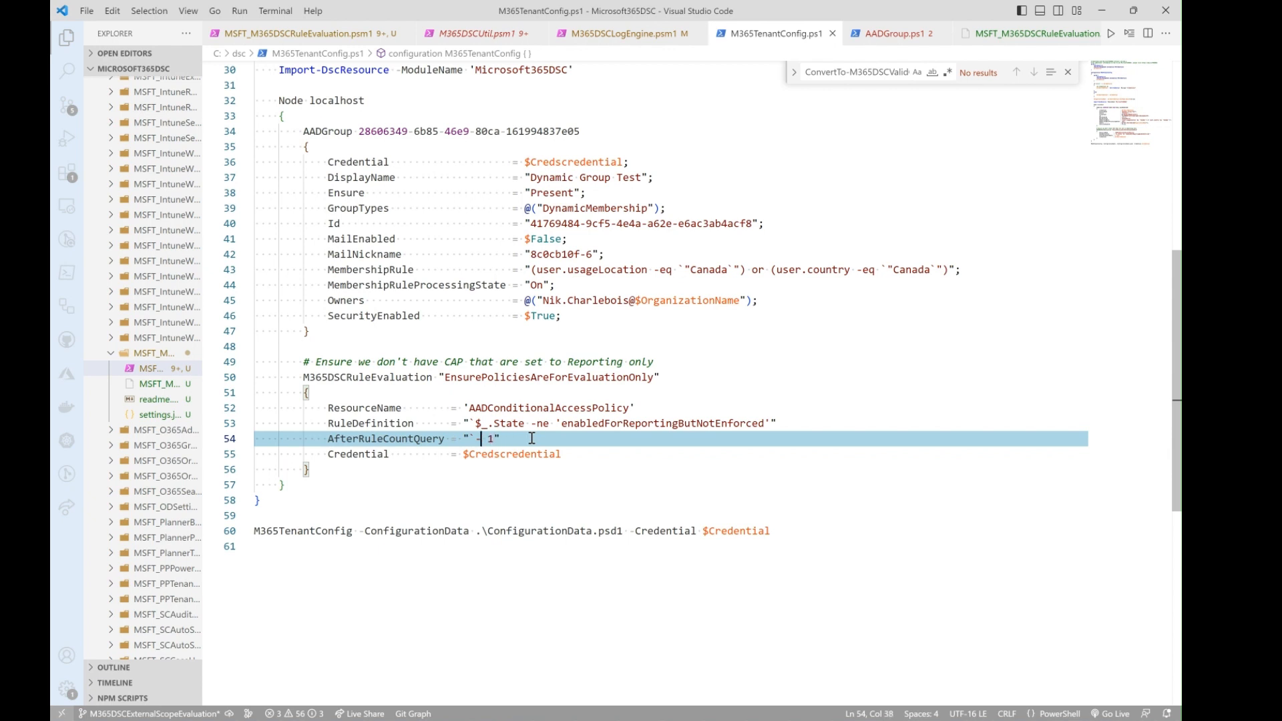
{"action": "type", "text": "-eq"}
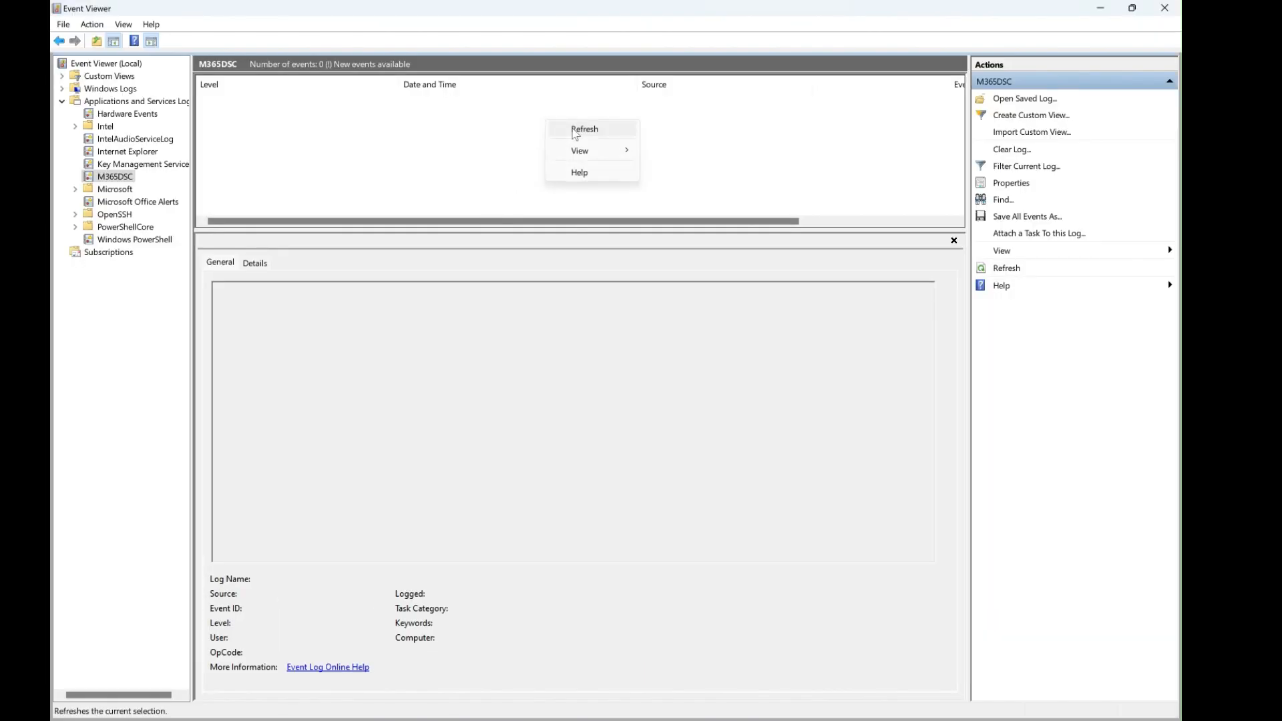
Refresh the M365DSC log and read Event 1's failed conditional access policies, including GeekReady CAP.
{"action": "left_click", "coordinate": [585, 129]}
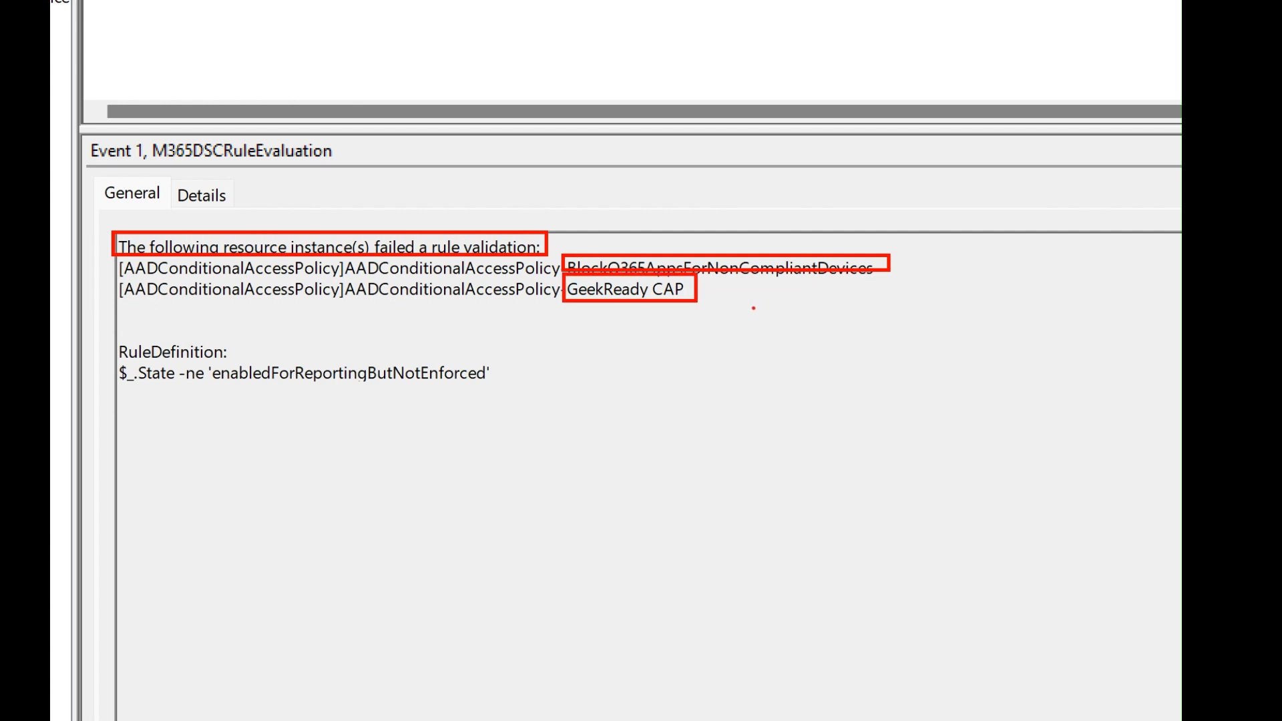
{"action": "mouse_move", "coordinate": [517, 355]}
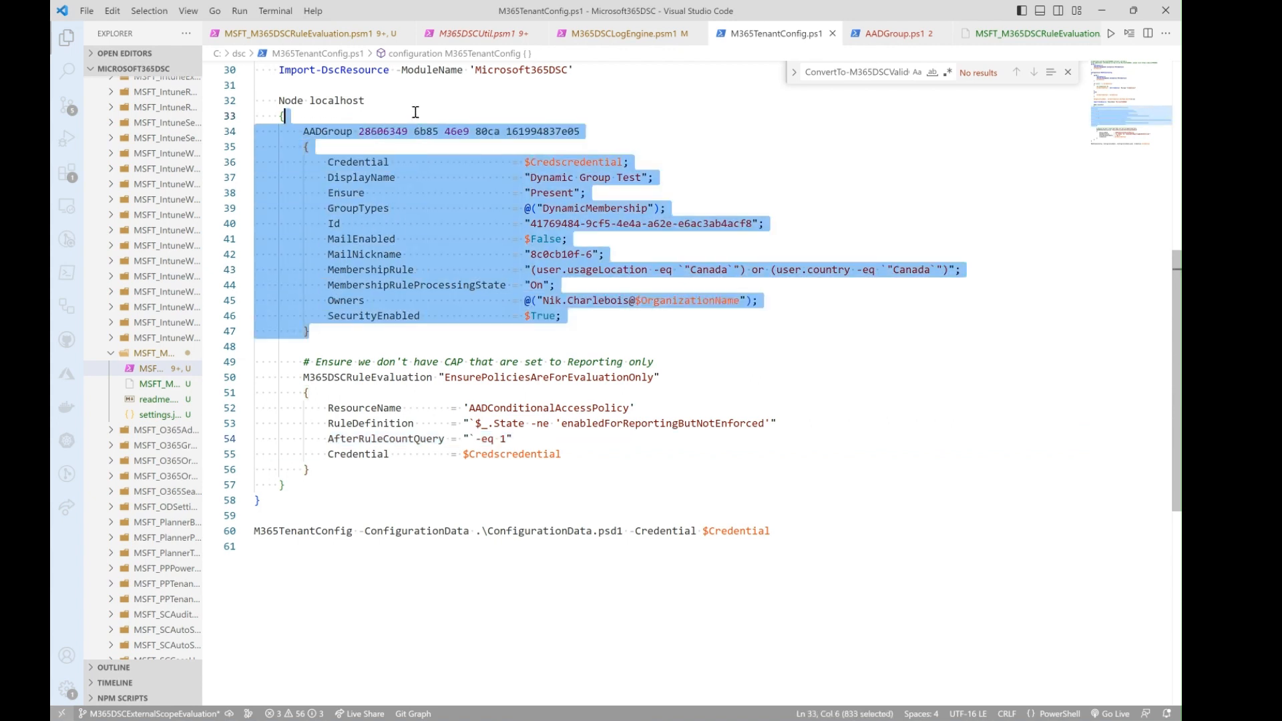
Delete the Dynamic Group Test AADGroup block, keeping the -eq 1 rule evaluation block.
{"action": "key", "text": "Delete"}
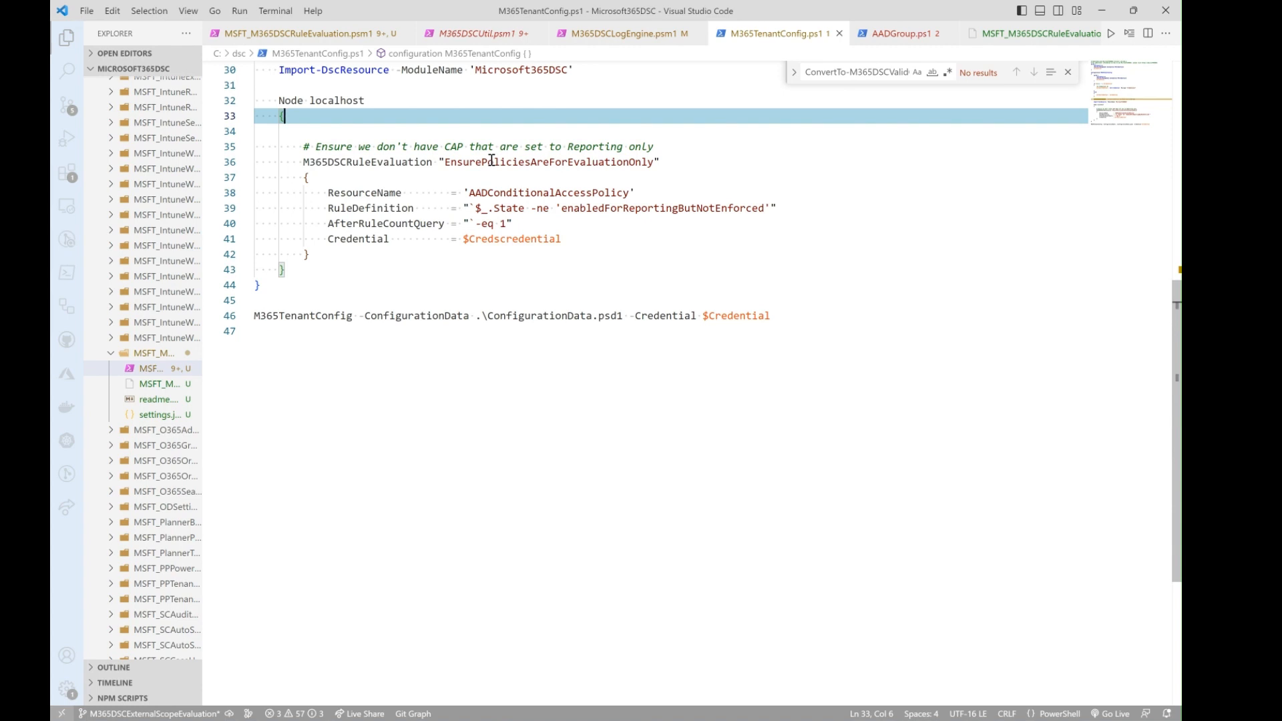
{"action": "mouse_move", "coordinate": [828, 346]}
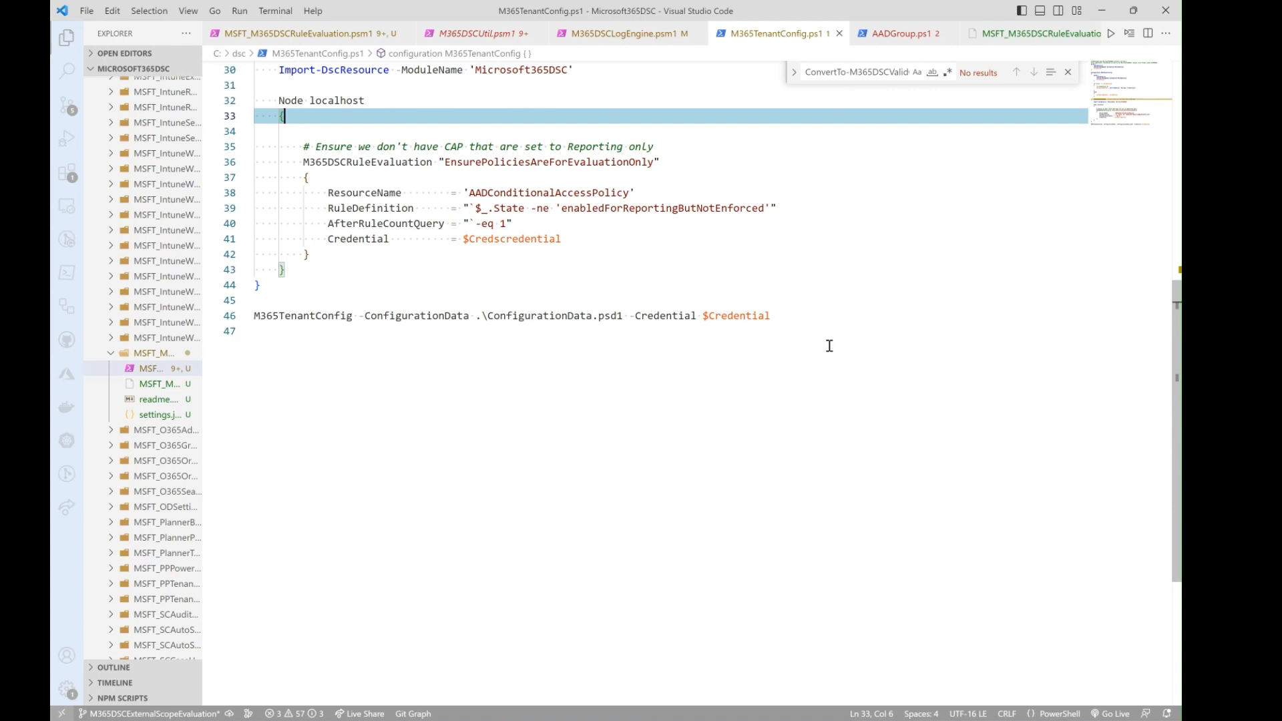
{"action": "mouse_move", "coordinate": [834, 339]}
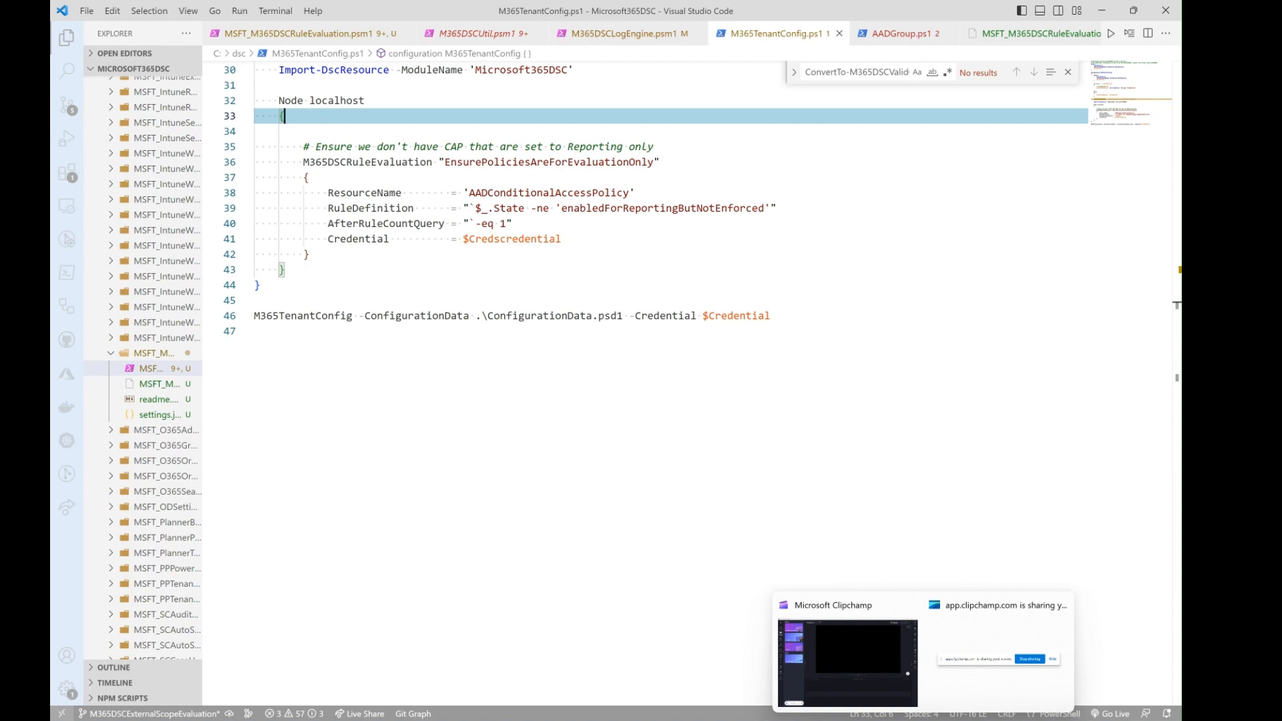
{"action": "mouse_move", "coordinate": [963, 700]}
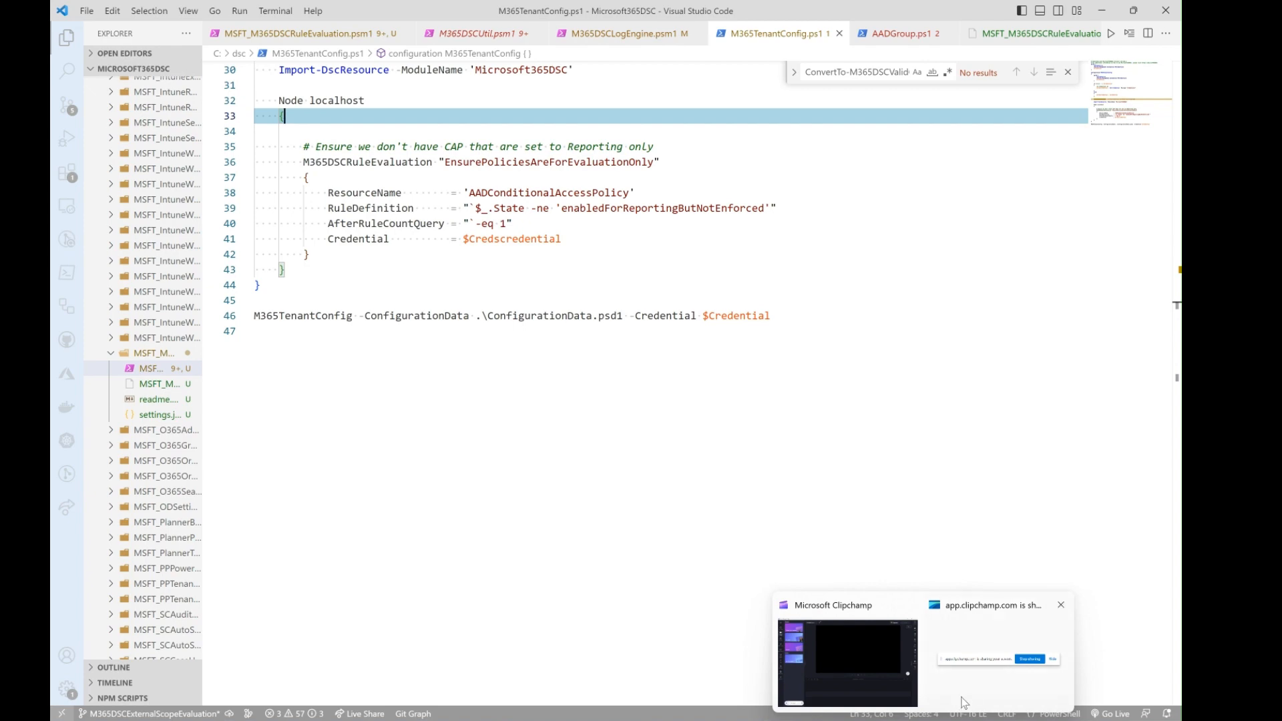